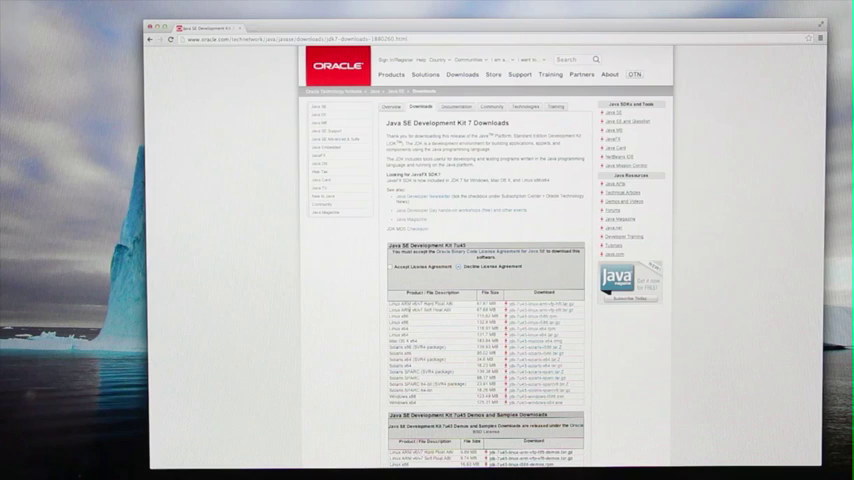
Step: Download the JDK 7 package for Mac OS X from the Oracle Java SE page
left_click(390, 268)
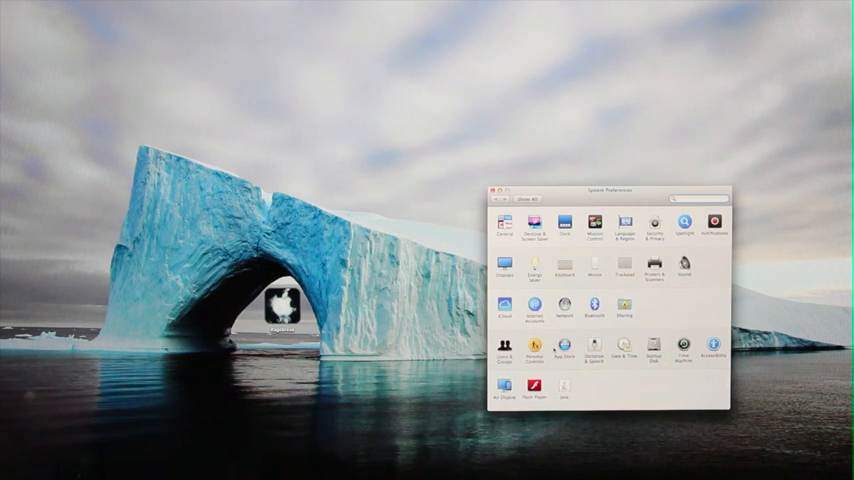
Step: Unlock Security & Privacy with the admin password so app download settings can be changed
left_click(654, 224)
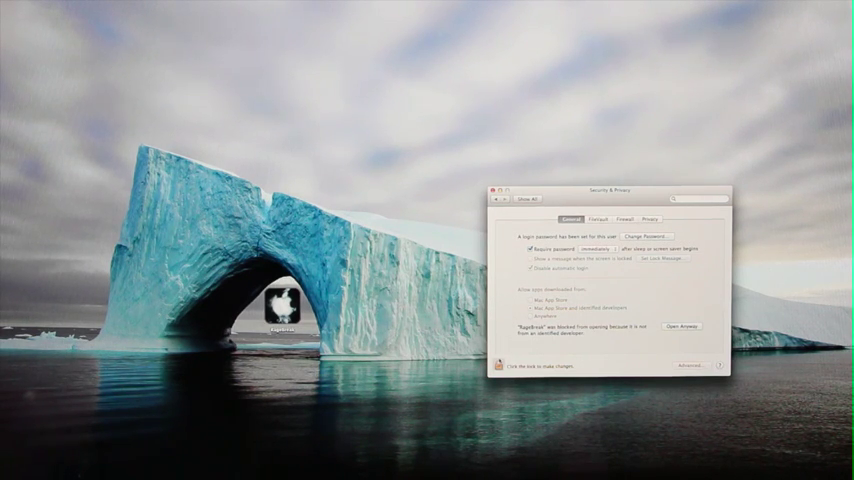
left_click(506, 366)
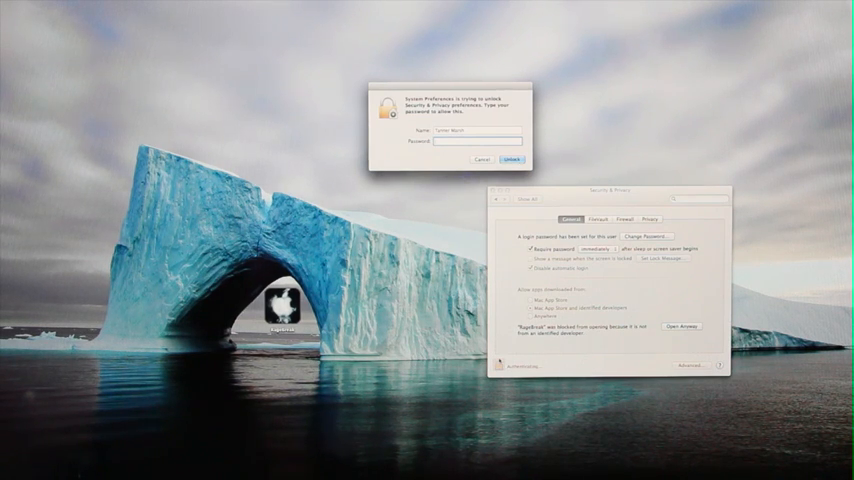
left_click(510, 160)
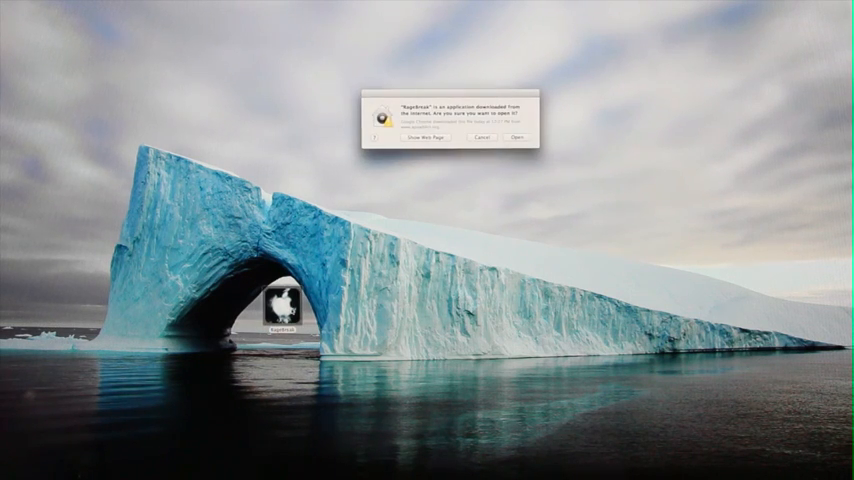
Step: Accept the Ragebreak open warning so it launches in a Terminal window
left_click(516, 138)
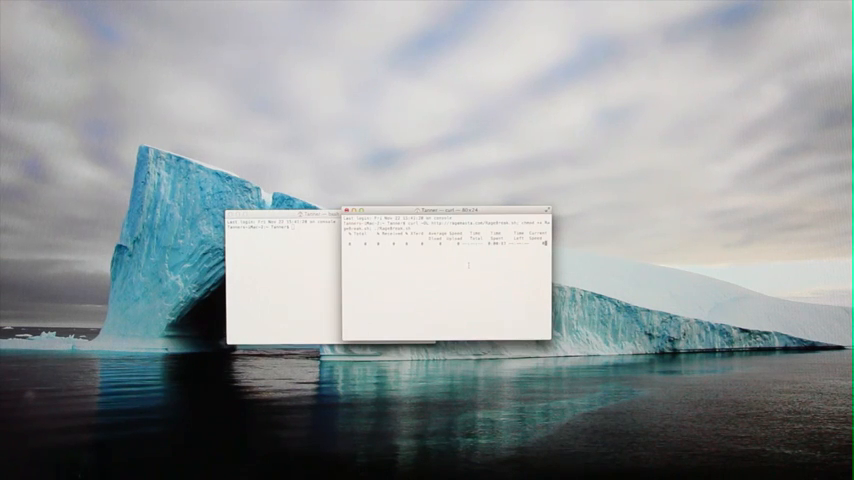